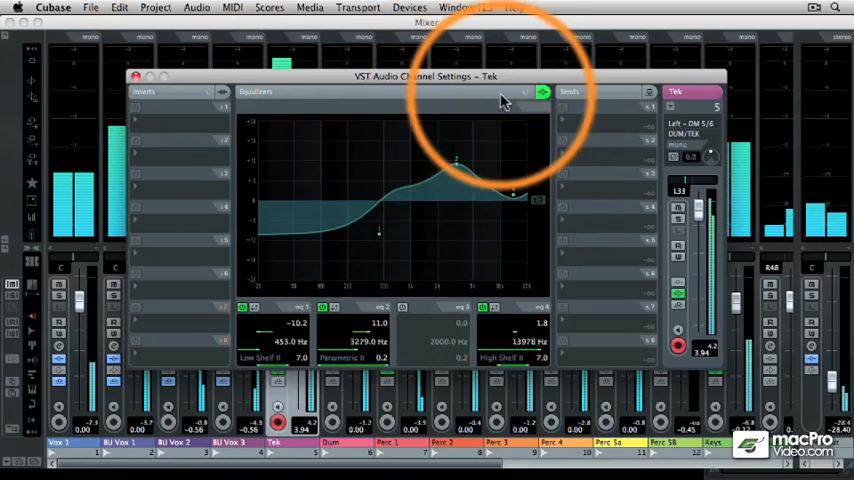
# Insert VST Amp Rack on the Keys track and load a compressor pedal as a pre-effect.
pyautogui.click(542, 92)
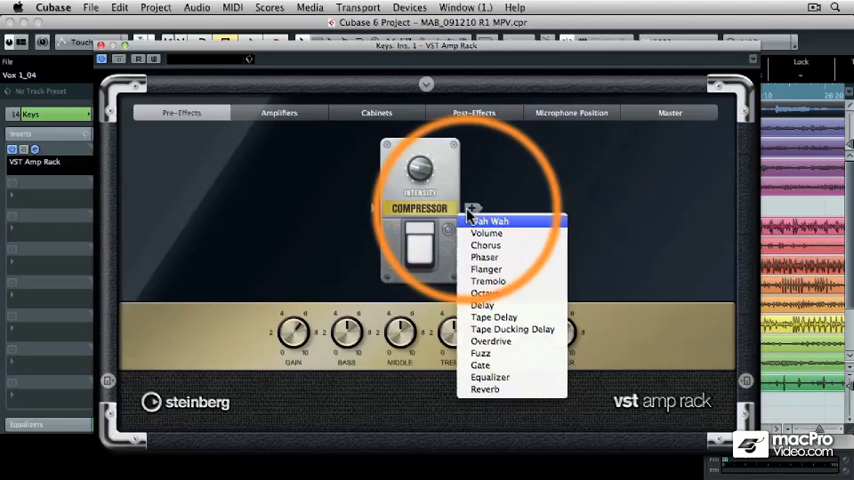
# Browse the Amp Rack's amplifier and cabinet models, then reach the ASIO driver switch prompt.
pyautogui.click(494, 317)
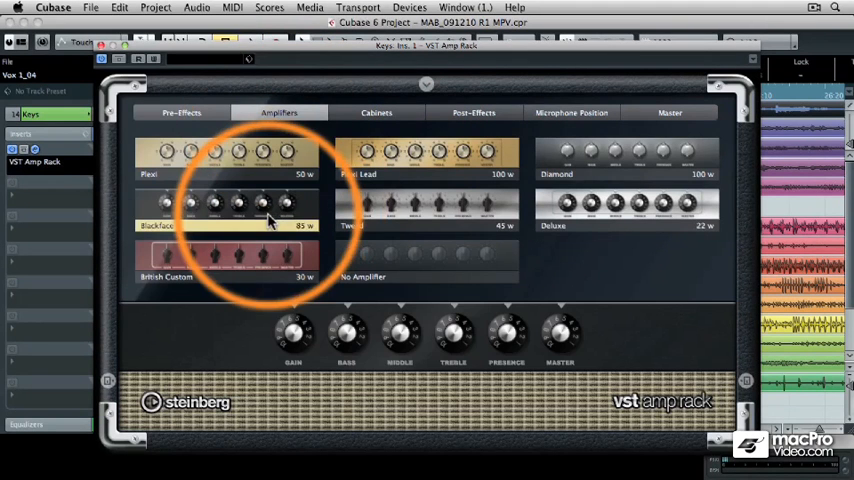
pyautogui.click(376, 112)
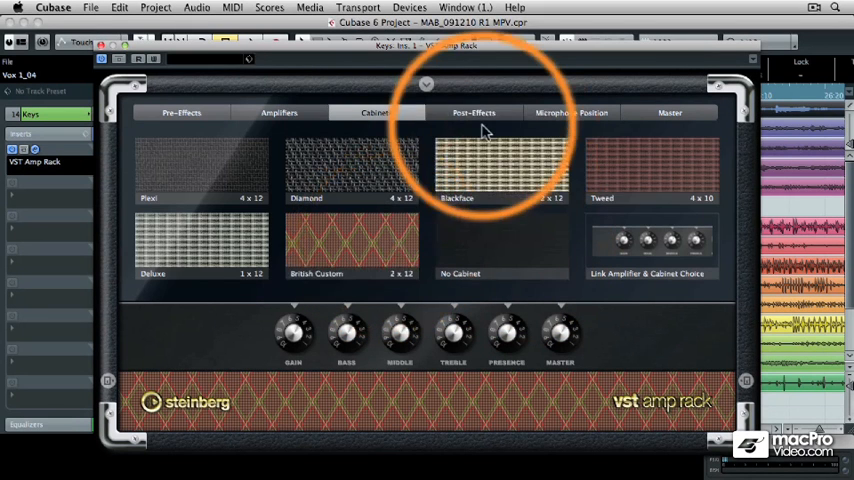
pyautogui.click(473, 112)
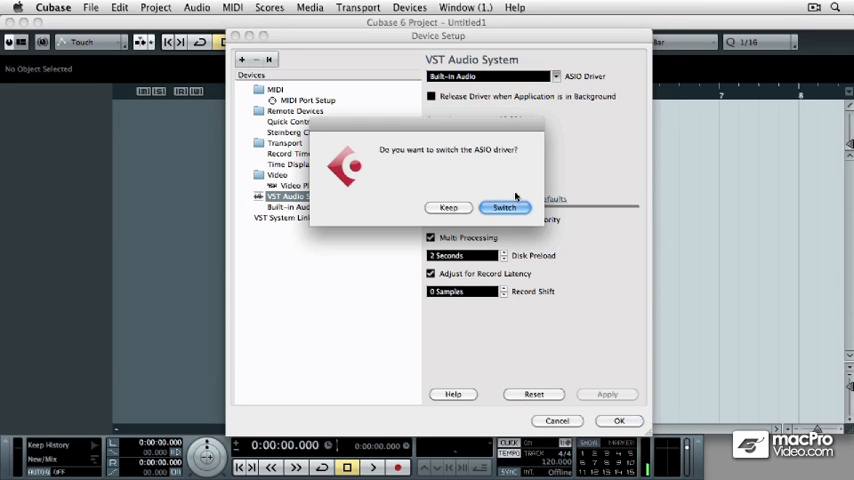
# Confirm the ASIO driver switch and show the YAMAHA S90ES Piano part in the Score Editor.
pyautogui.click(504, 207)
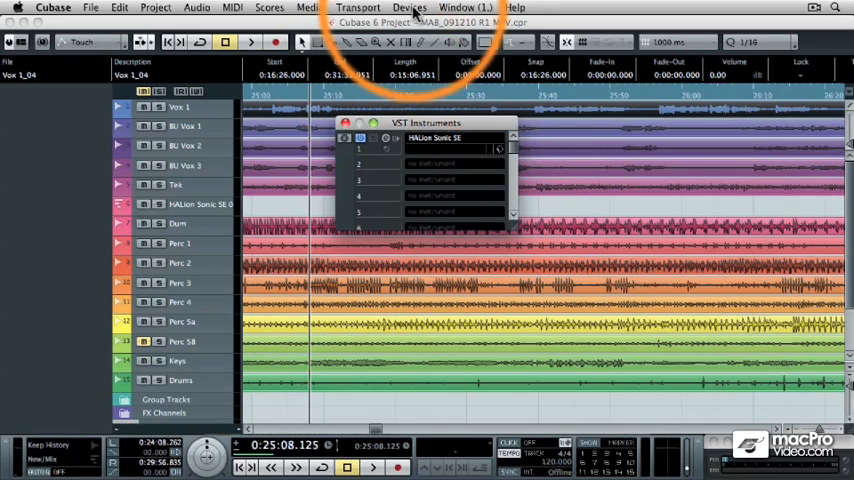
pyautogui.click(409, 7)
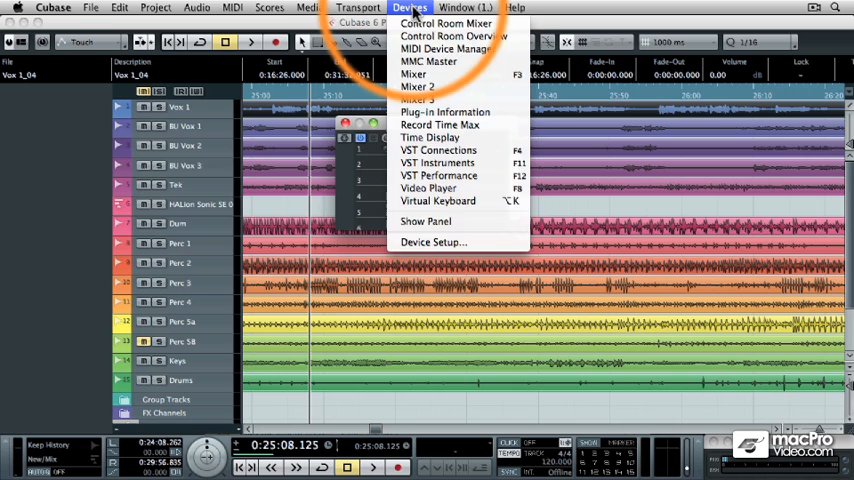
pyautogui.click(196, 7)
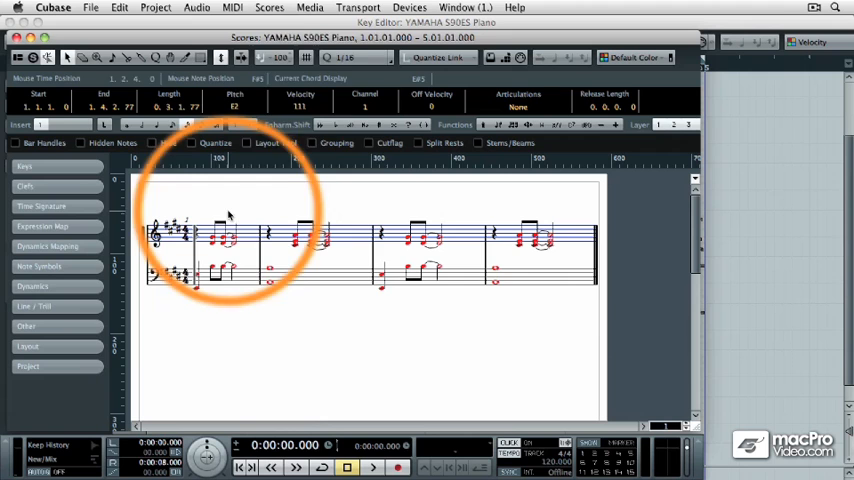
# Show the Sound Browser and filter its preset results by subcategory.
pyautogui.click(268, 7)
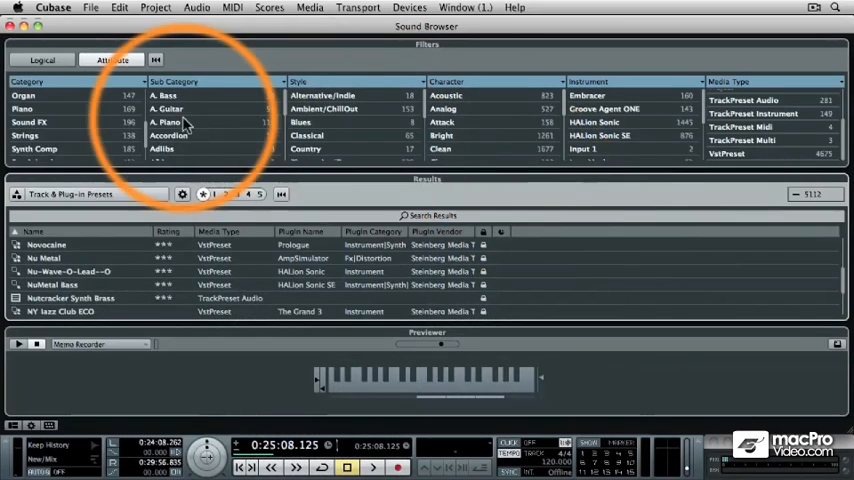
pyautogui.click(22, 108)
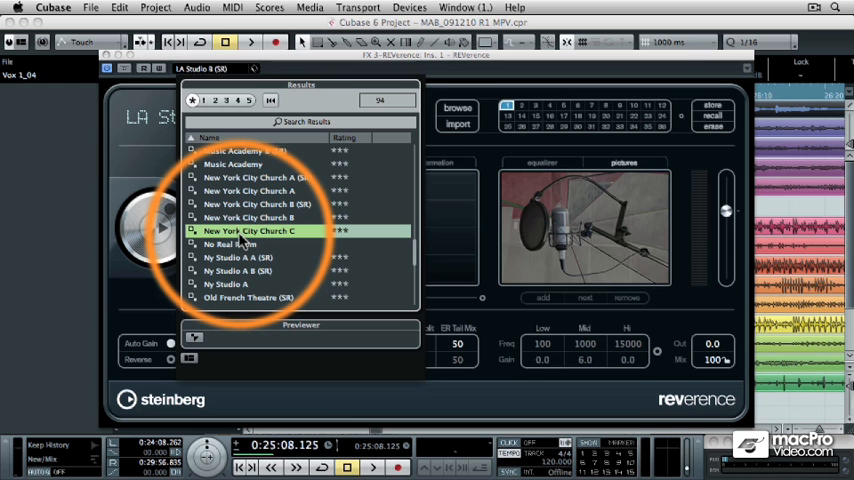
# Audition New York City Church C and Traversal, then load the Tokyo Studio REVerence preset.
pyautogui.click(248, 231)
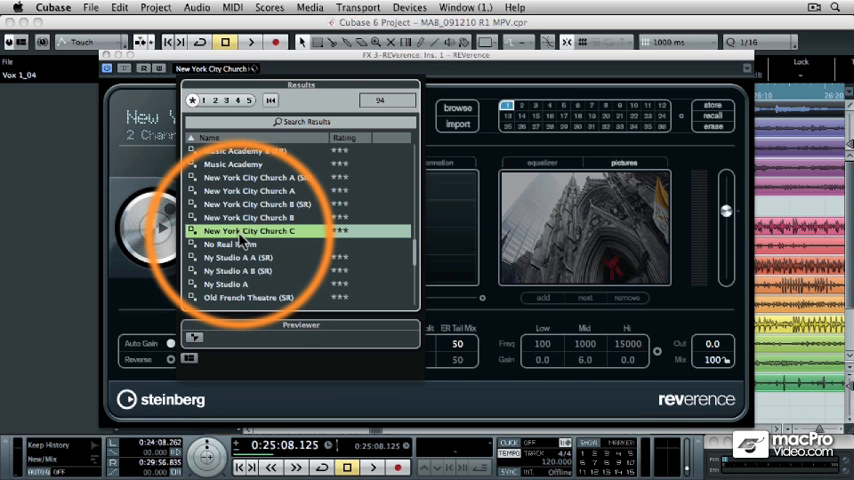
pyautogui.click(238, 284)
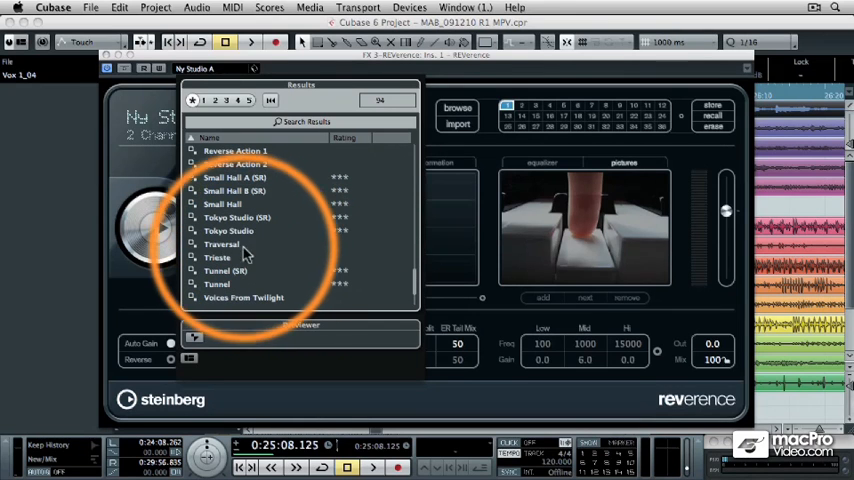
pyautogui.click(221, 244)
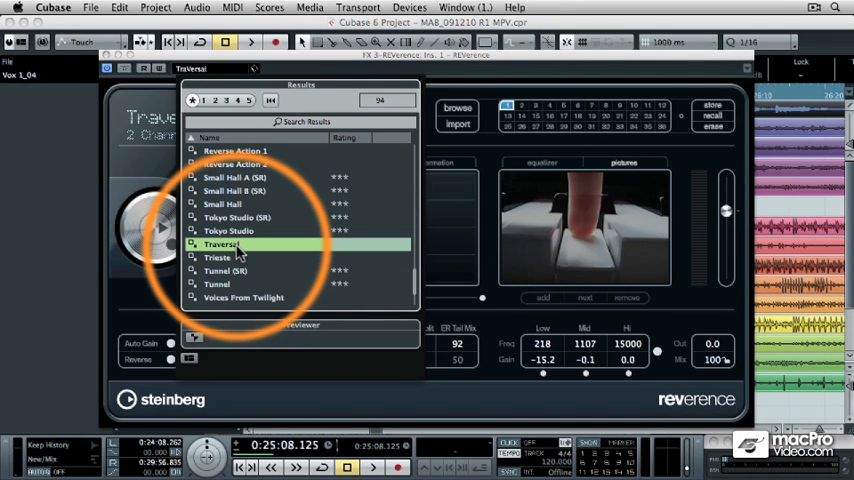
pyautogui.click(228, 231)
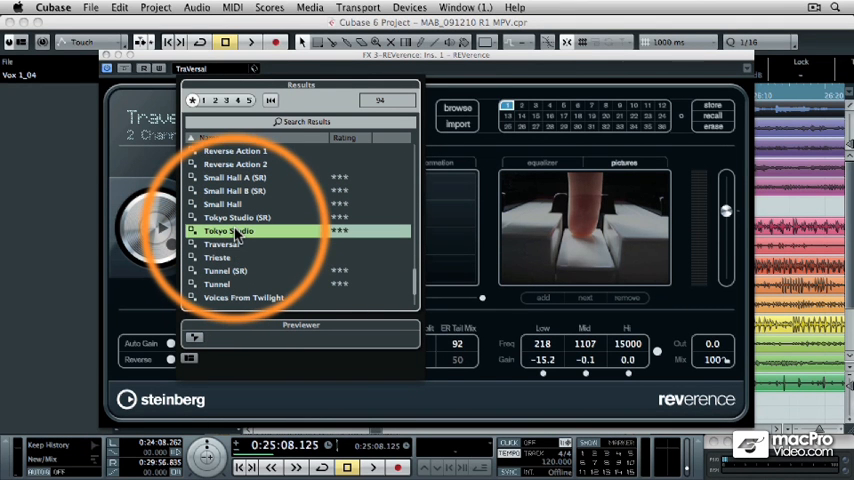
pyautogui.click(228, 231)
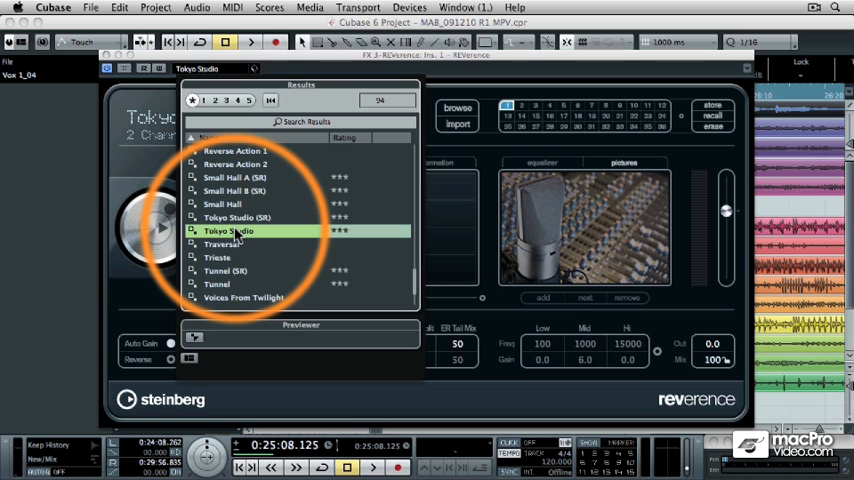